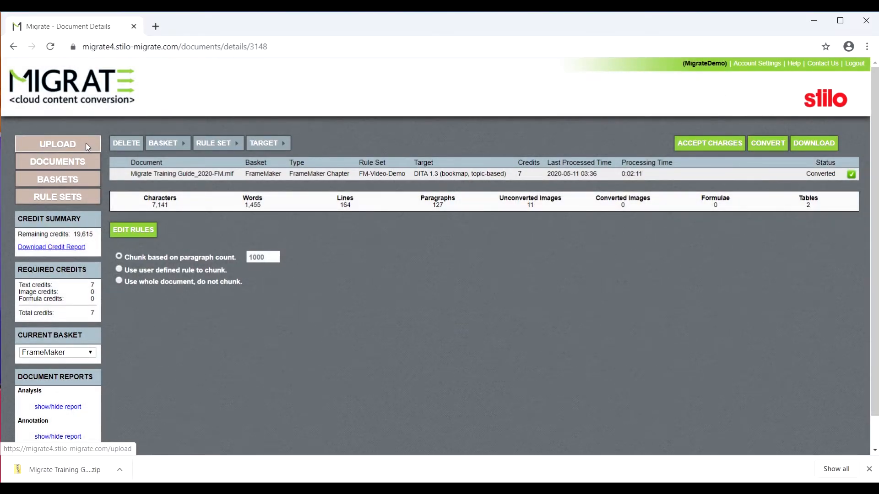
# - Upload 'Migrate Training Guide_2020-FM.mif' as a FrameMaker Chapter and wait for completion
pyautogui.click(57, 144)
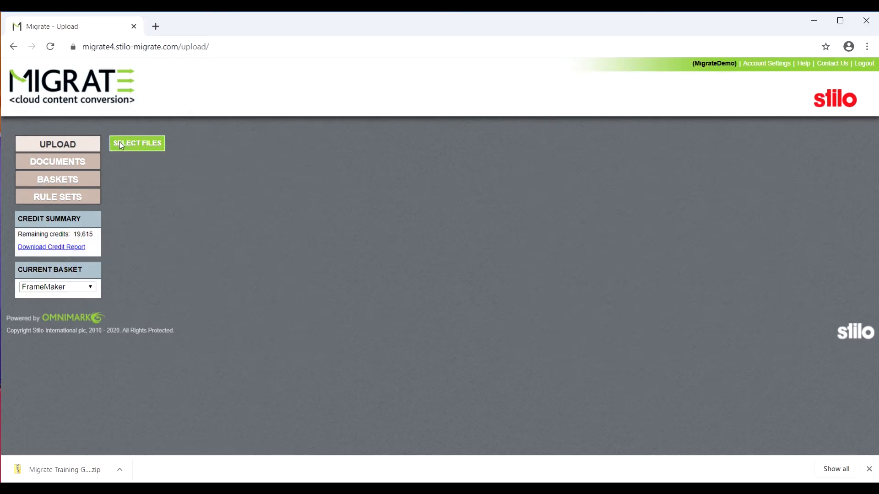
pyautogui.click(136, 143)
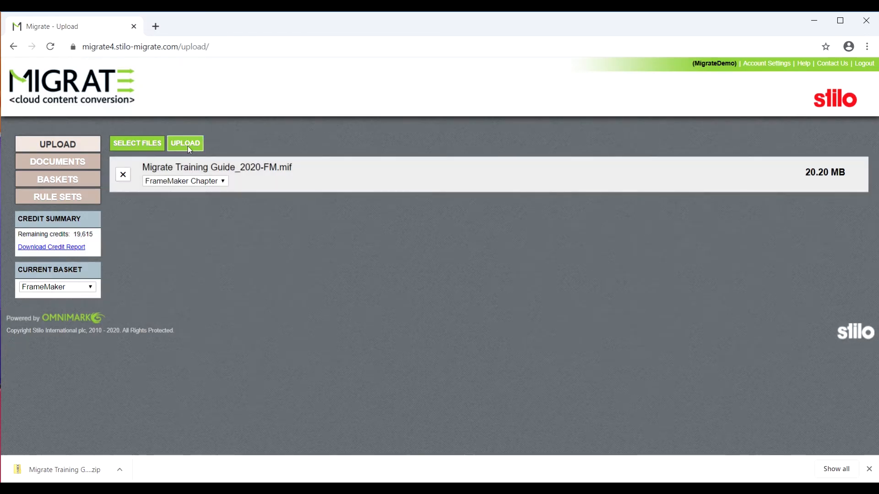
pyautogui.click(185, 144)
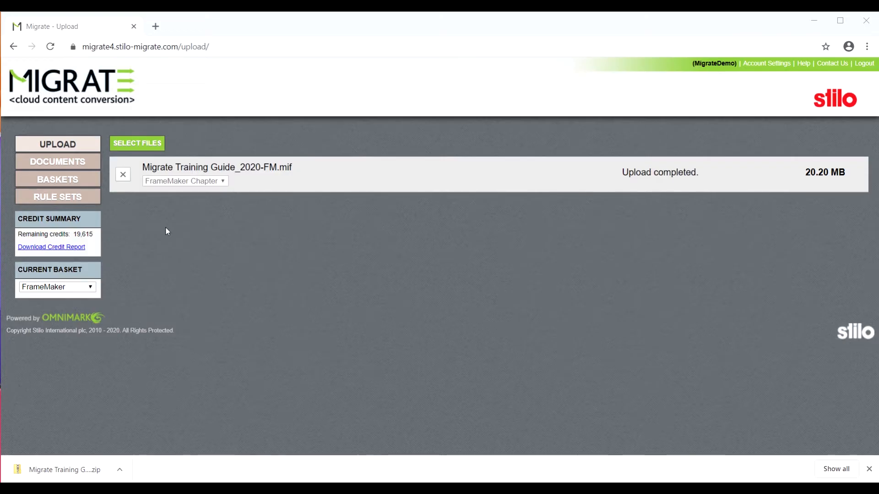
pyautogui.click(123, 174)
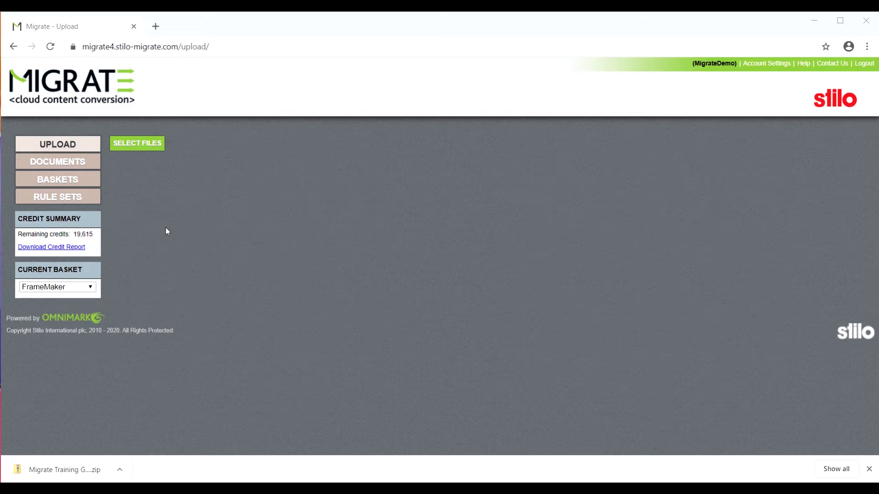
pyautogui.moveTo(72, 165)
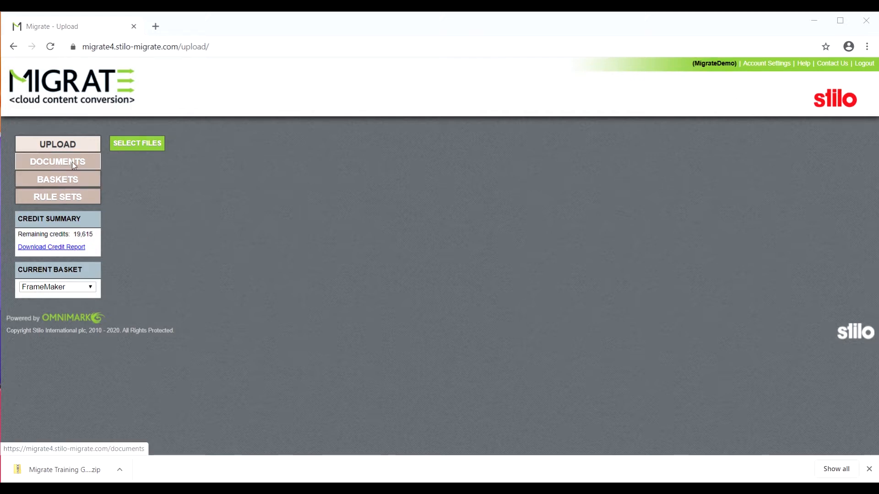
# - Accept the 7-credit charge for the new training guide and assign the FM-Video-Demo rule set
pyautogui.click(58, 162)
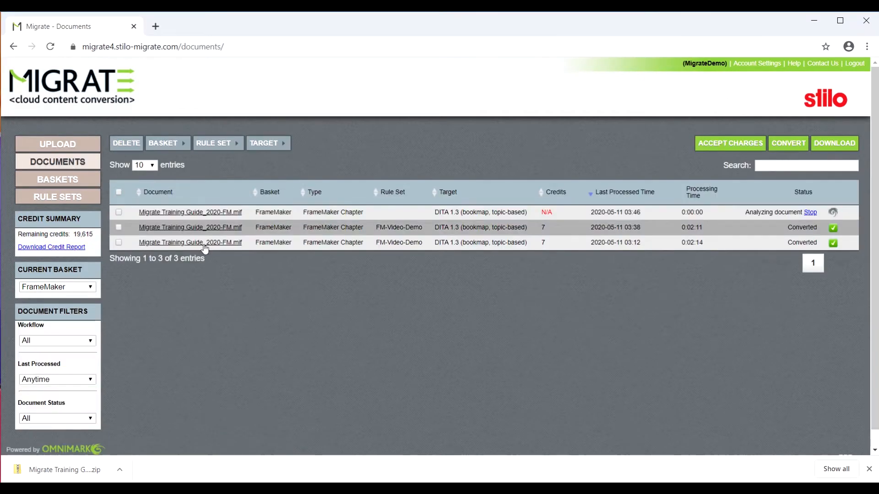
pyautogui.click(189, 211)
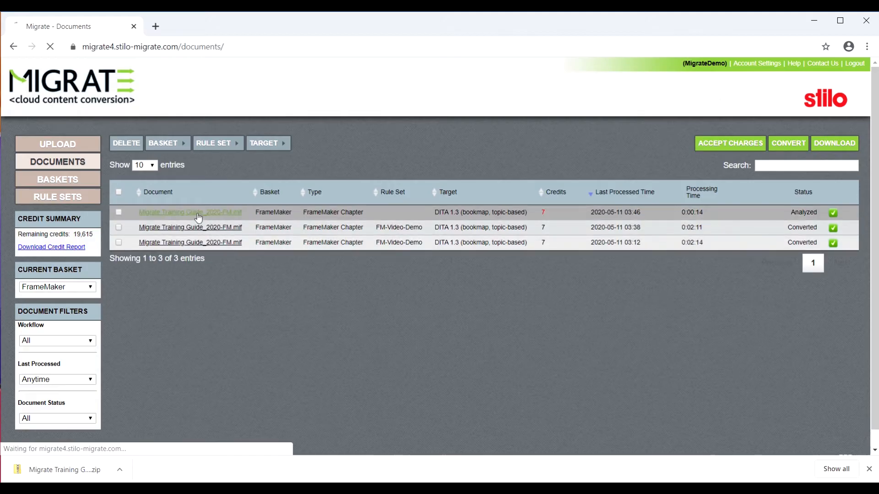
pyautogui.click(190, 212)
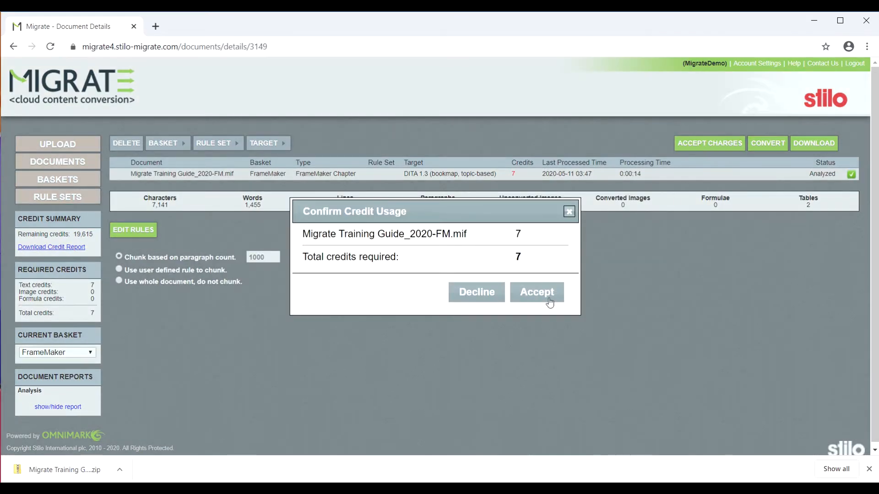
pyautogui.click(536, 292)
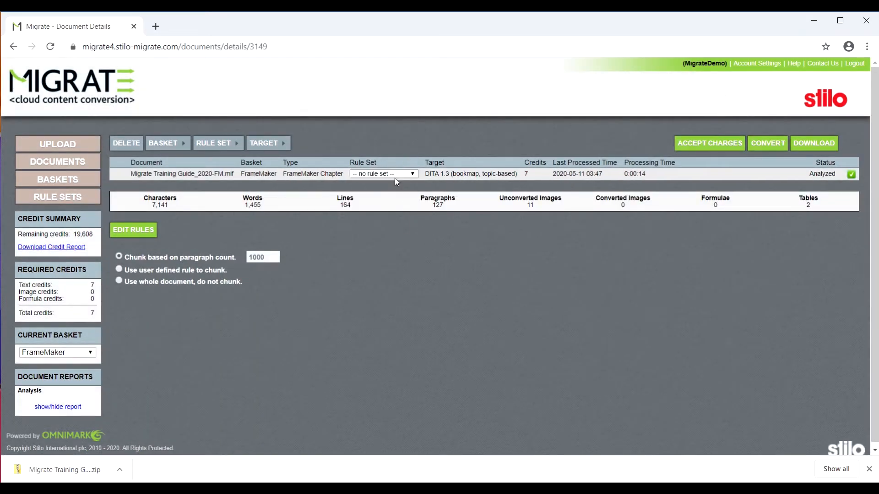
pyautogui.click(383, 174)
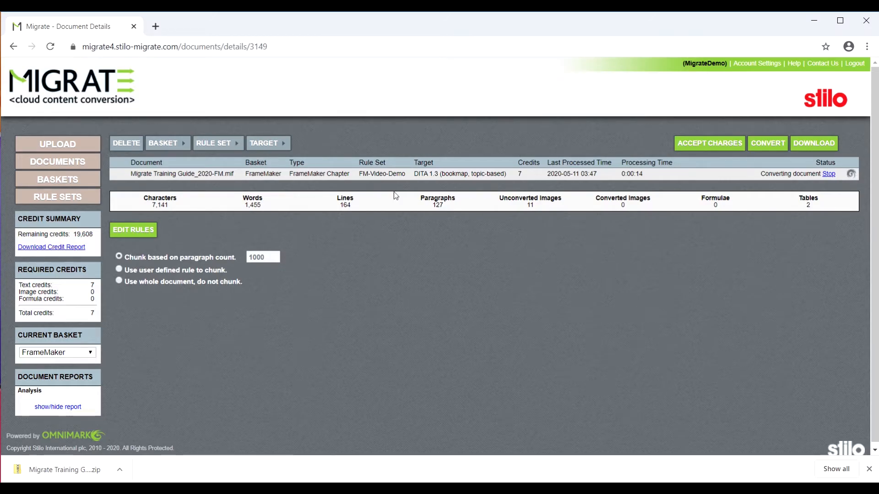
pyautogui.moveTo(423, 187)
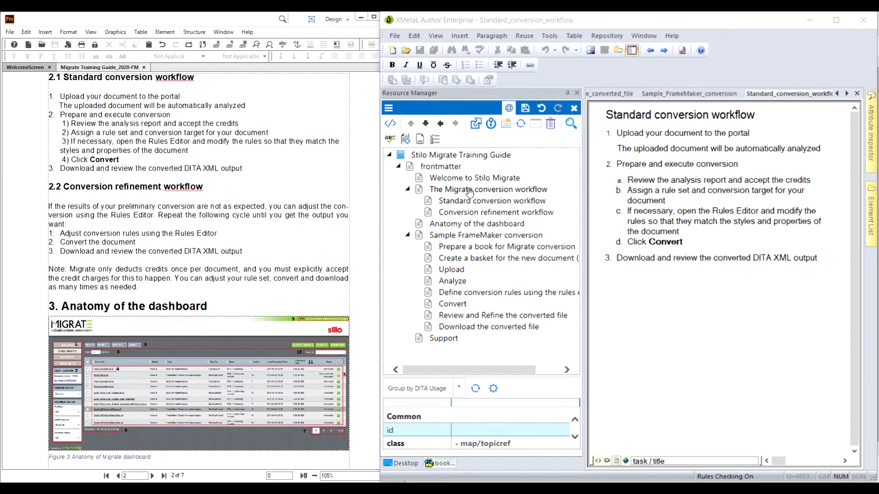
# - Open the Standard conversion workflow and Conversion refinement workflow topics from the Resource Manager
pyautogui.click(490, 201)
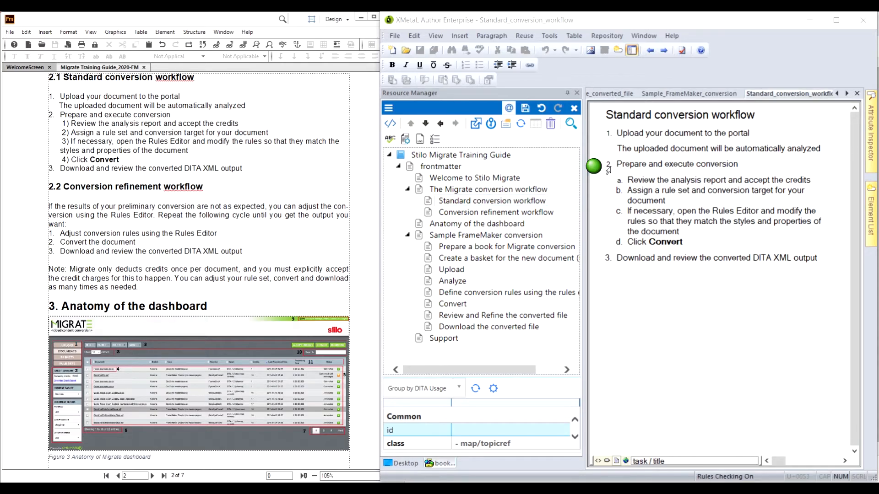
pyautogui.click(491, 200)
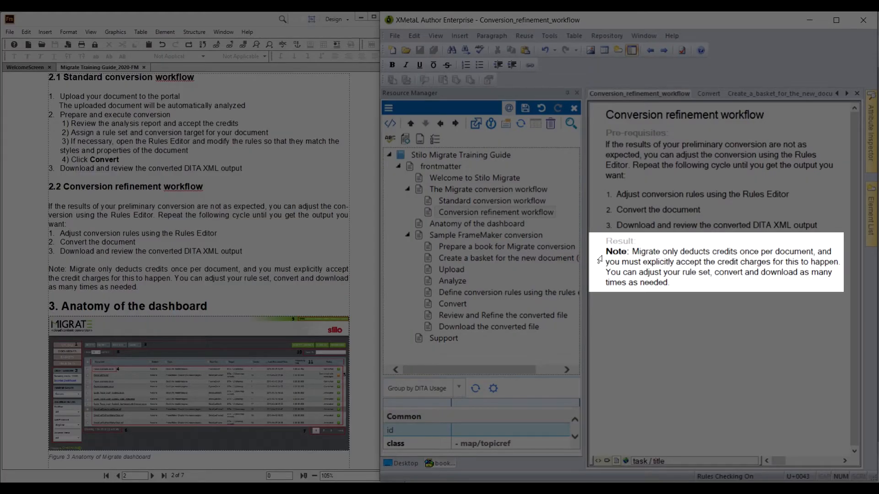
pyautogui.moveTo(627, 251); pyautogui.dragTo(833, 251)
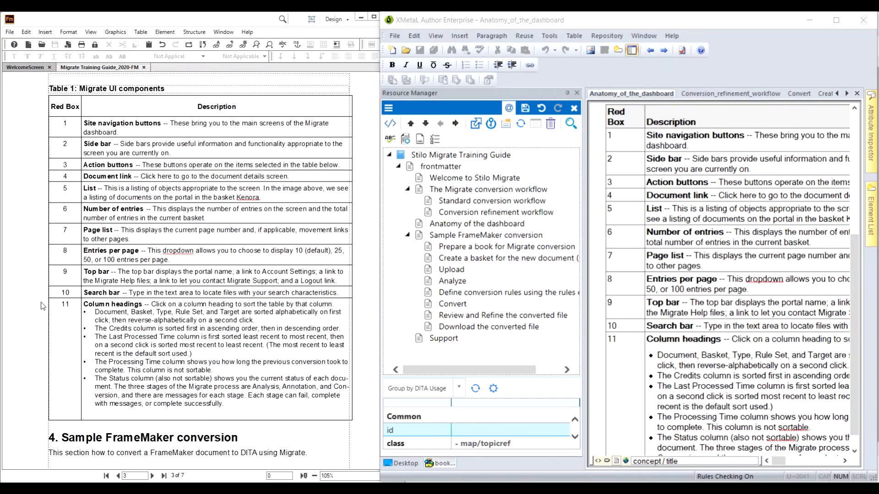
pyautogui.moveTo(40, 319)
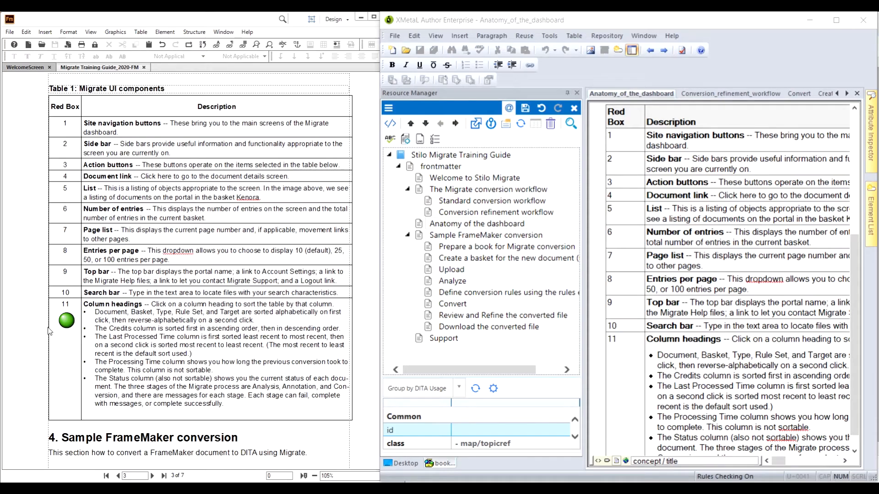
pyautogui.moveTo(89, 310)
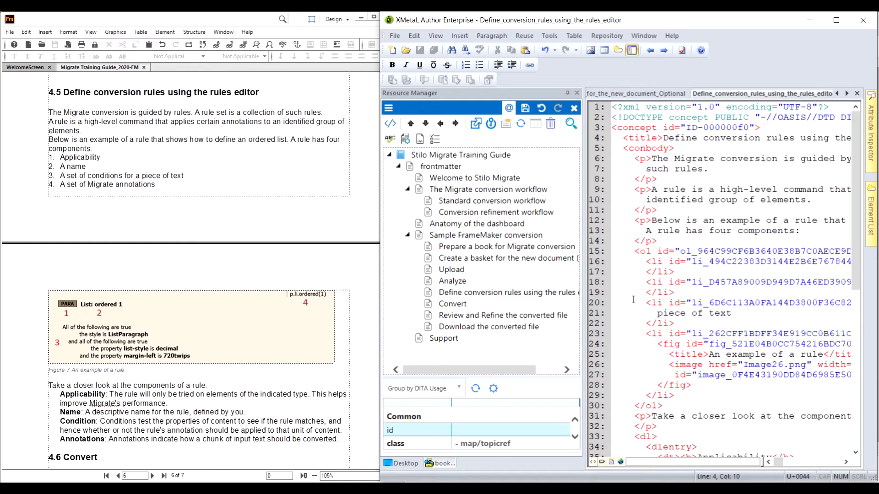
# - Scroll down through the Define conversion rules topic's plain-text XML source
pyautogui.scroll(-3)
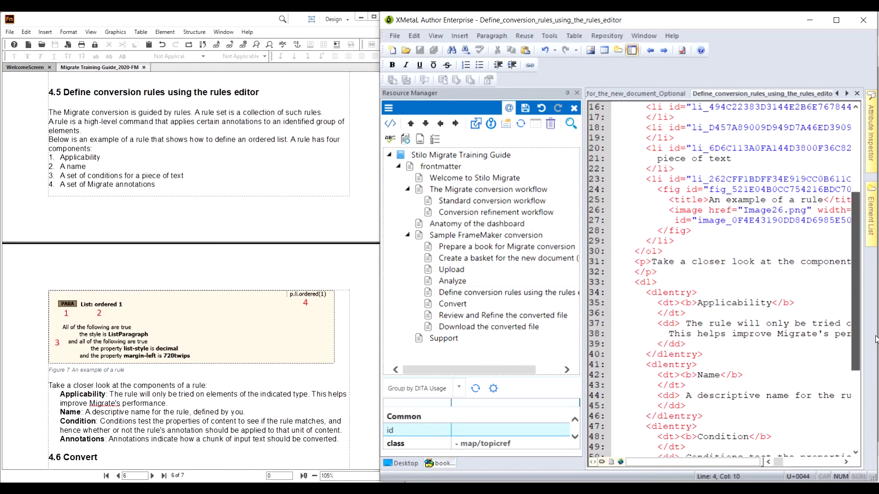
pyautogui.scroll(-3)
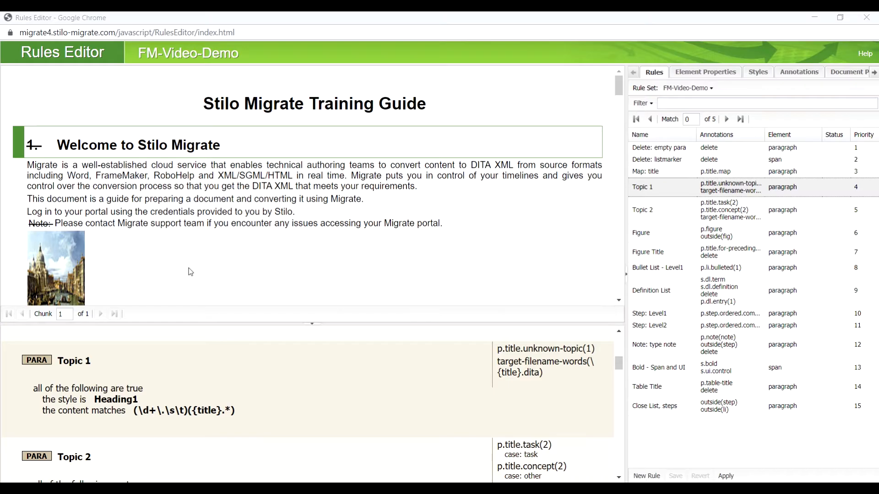
pyautogui.moveTo(221, 359)
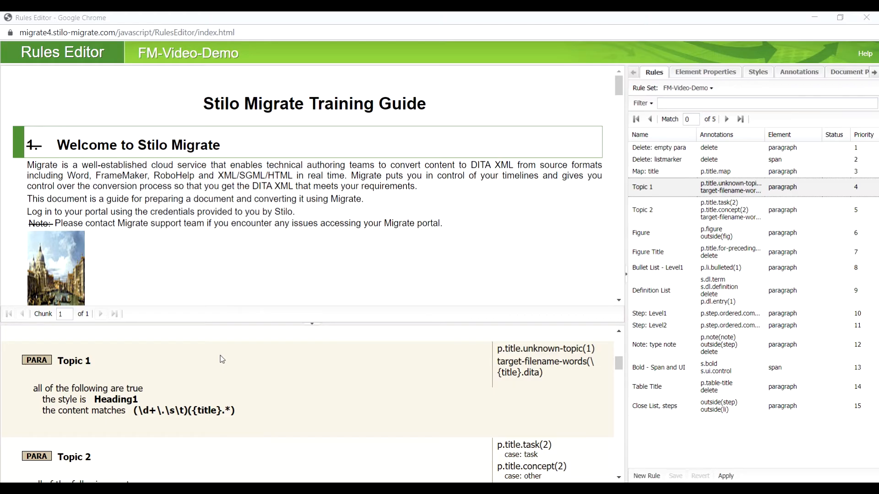
pyautogui.moveTo(659, 297)
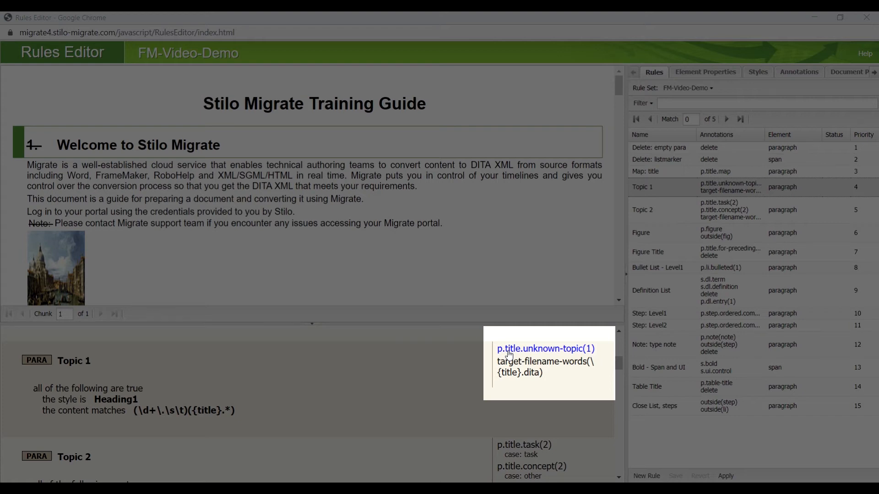
pyautogui.moveTo(413, 379)
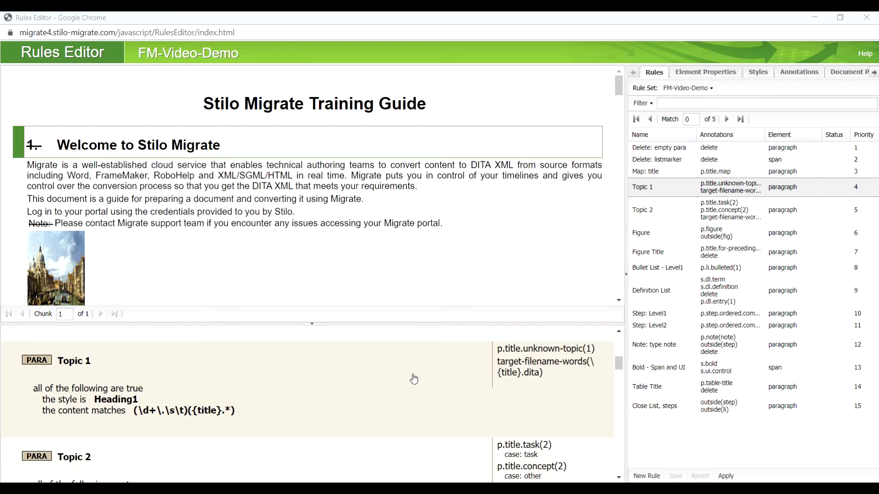
pyautogui.moveTo(411, 379)
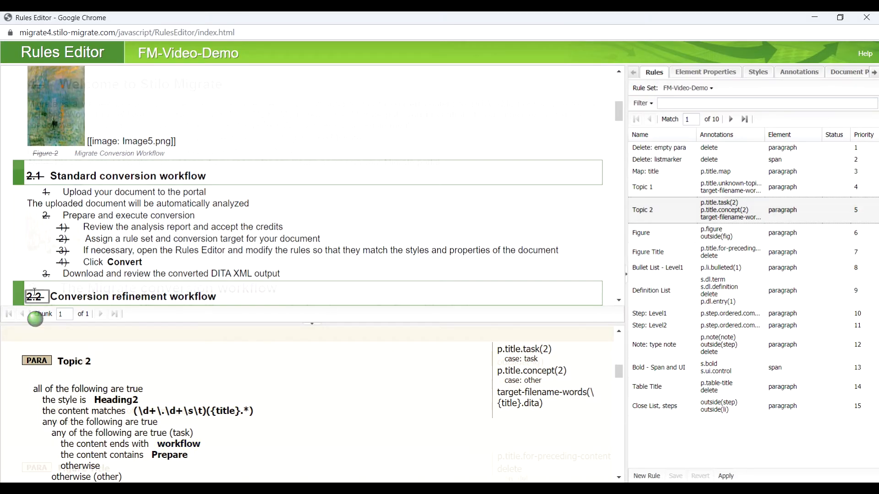
# - Inspect the Figure Title, Definition List and Step: Level1 rules and their highlighted matches
pyautogui.click(648, 252)
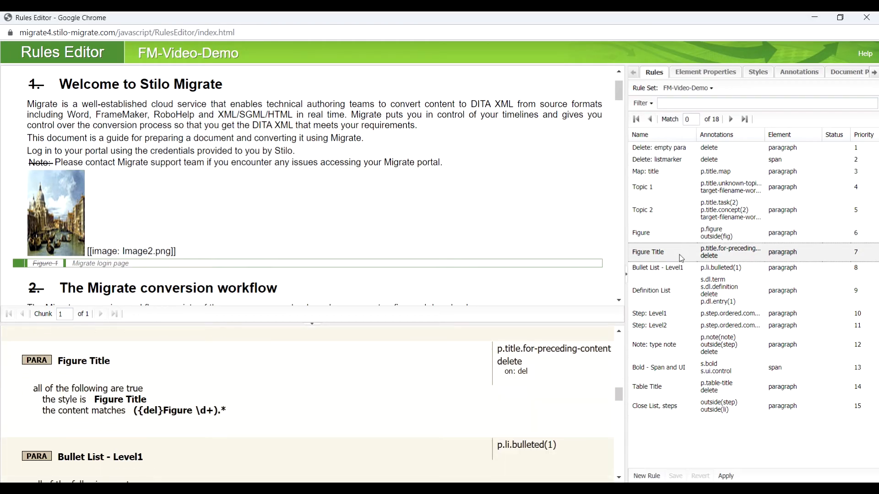
pyautogui.click(727, 119)
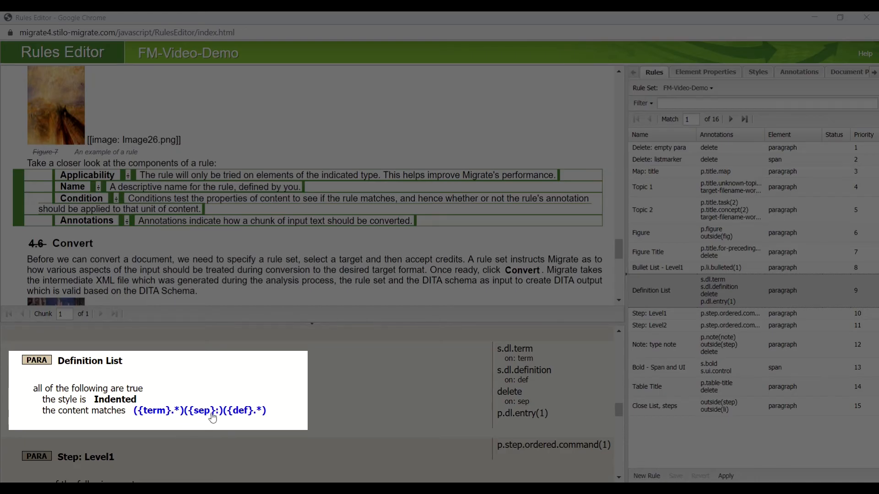
pyautogui.moveTo(157, 417)
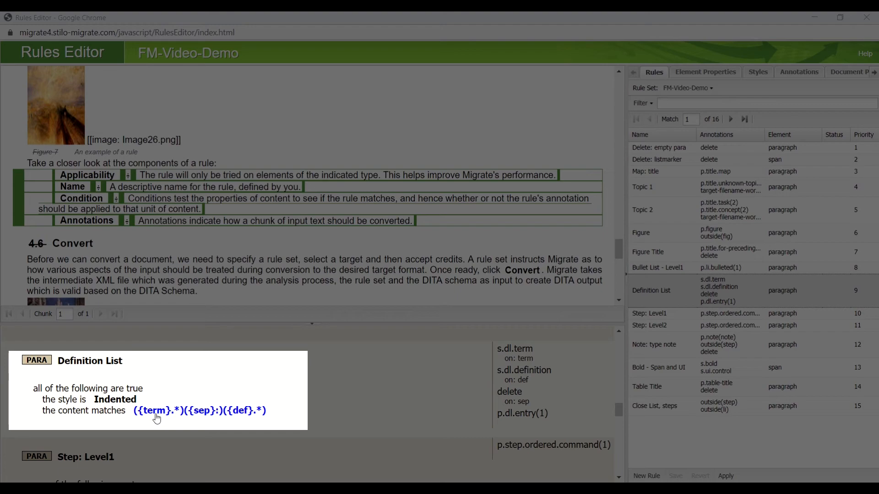
pyautogui.moveTo(244, 418)
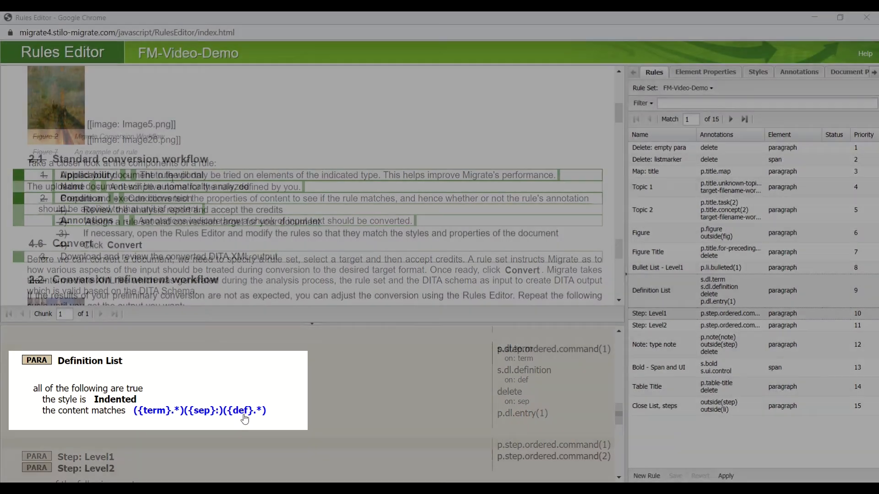
pyautogui.click(649, 314)
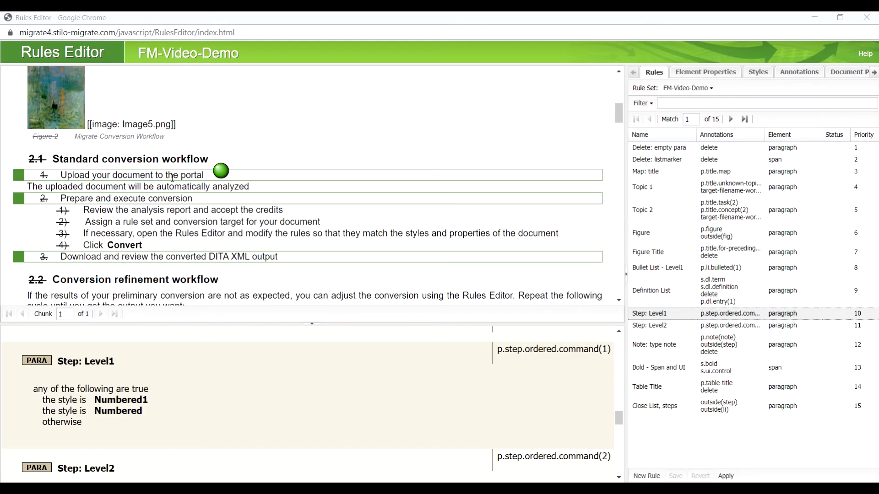